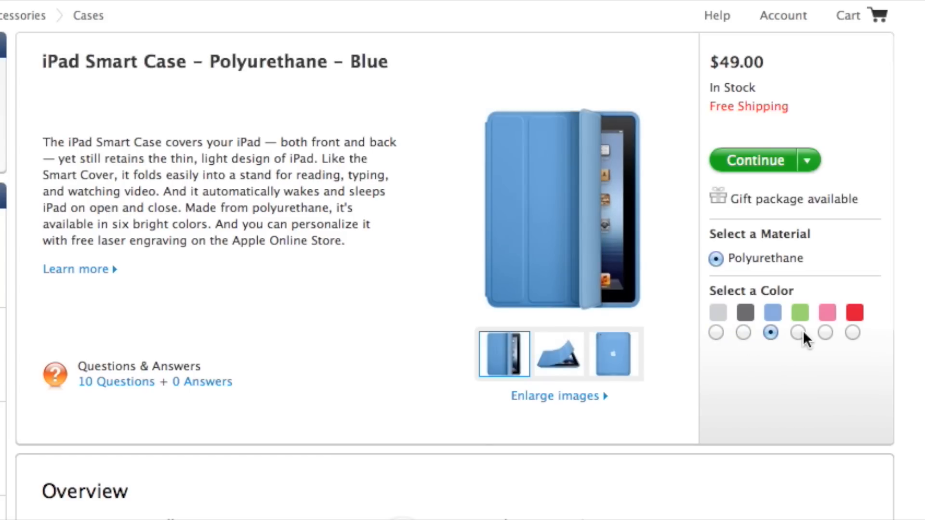
Select Pink, then settle on (PRODUCT) RED for the iPad Smart Case at $49.00.
click(826, 331)
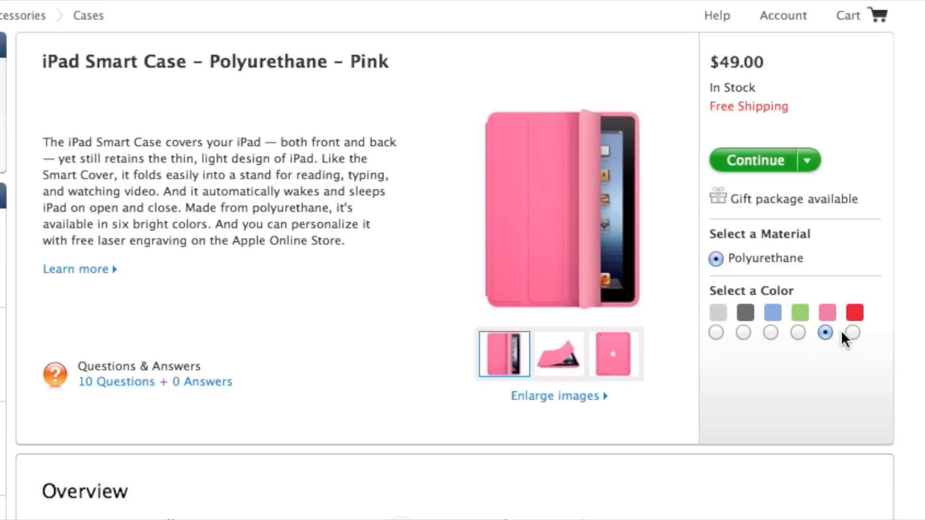
click(851, 332)
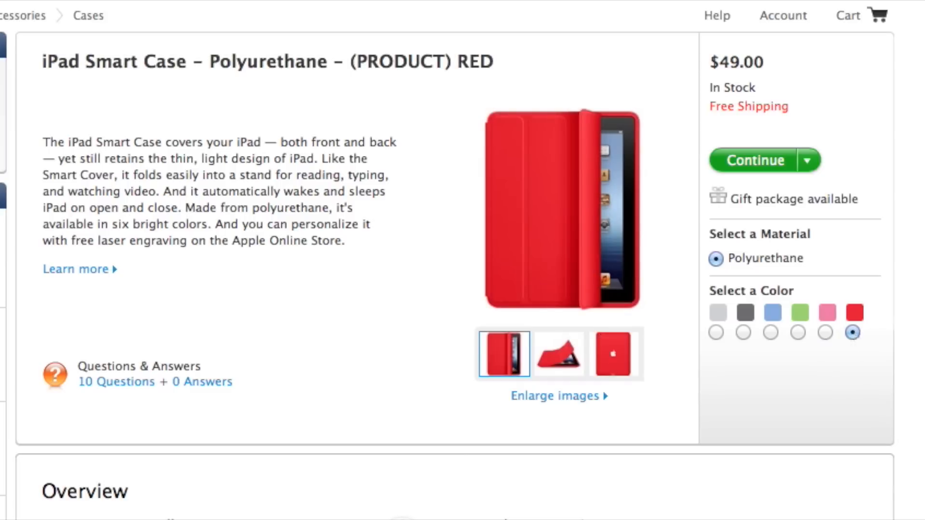